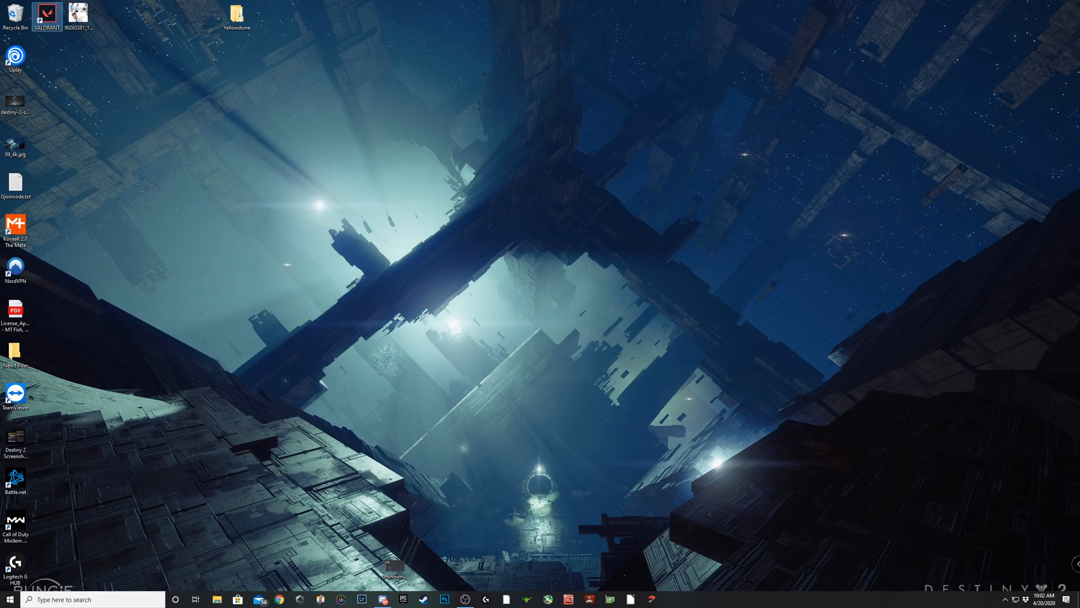
{"action": "mouse_move", "coordinate": [46, 15]}
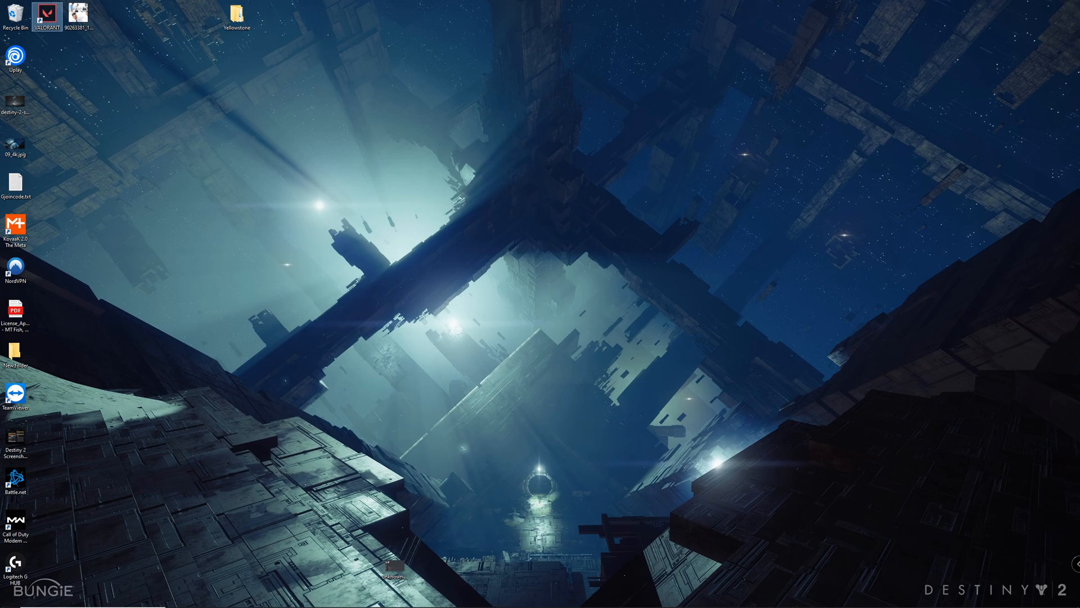
Launch VALORANT, hit the Vanguard SYSTEM REBOOT REQUIRED error, and quit the game.
{"action": "double_click", "coordinate": [46, 13]}
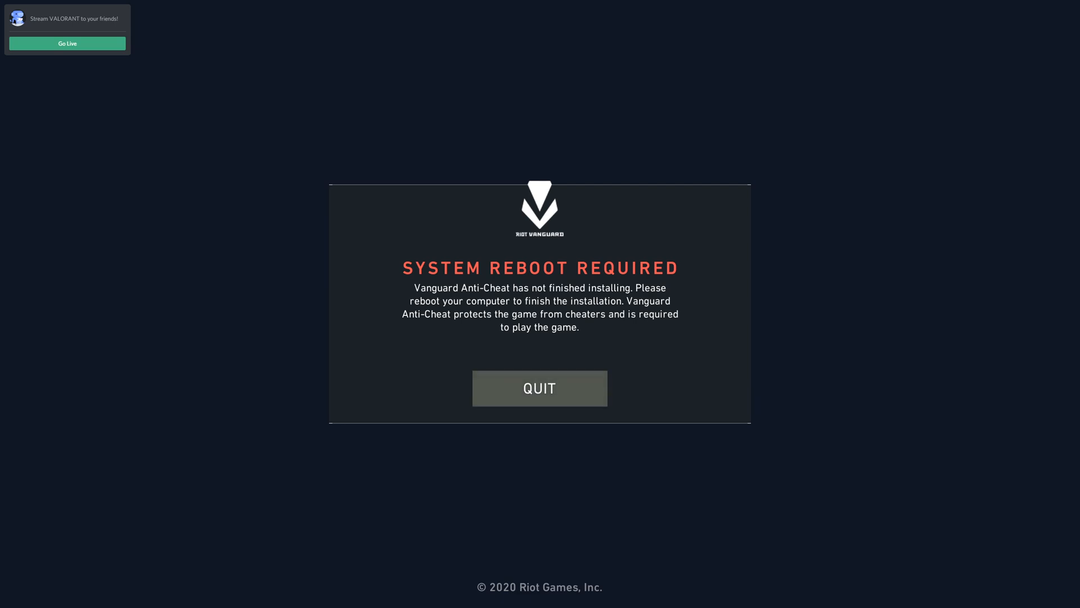
{"action": "left_click", "coordinate": [539, 388]}
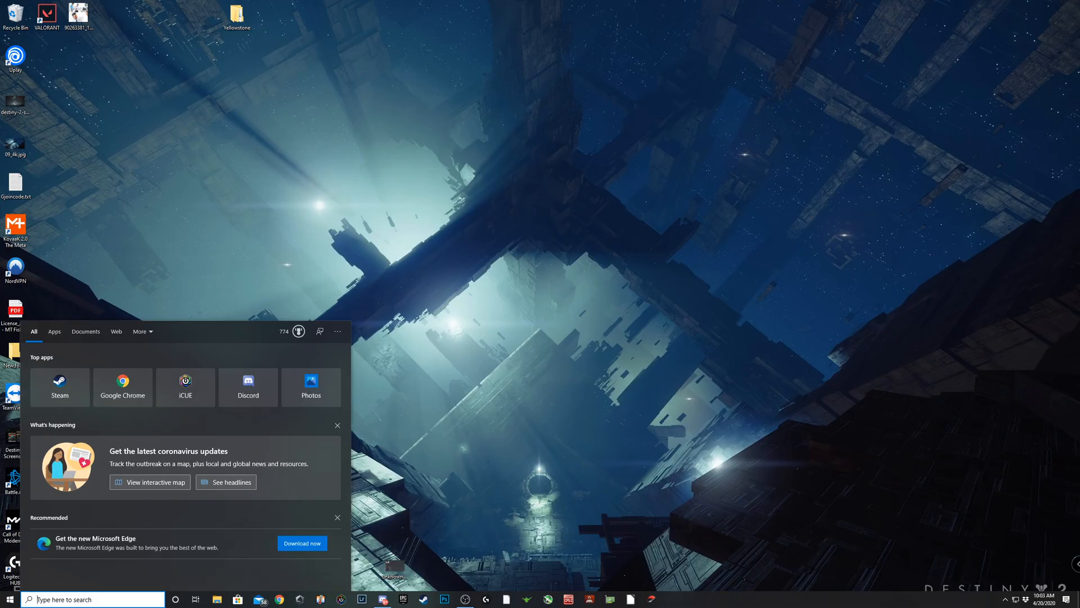
Search the Start menu for 'device Manager' and launch Device Manager.
{"action": "type", "text": "device Manager"}
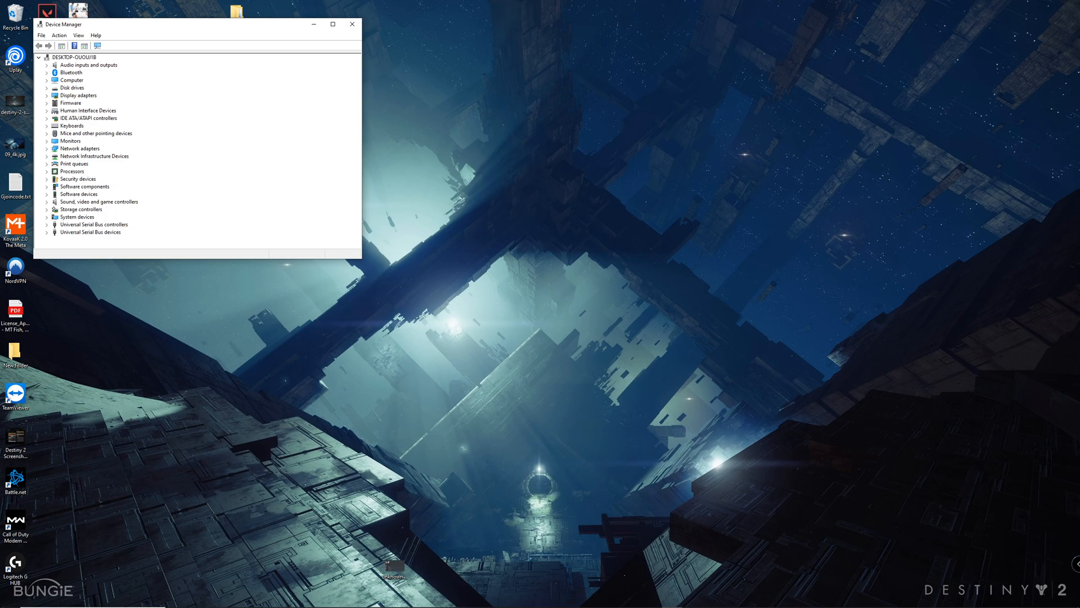
Expand Sound, video and game controllers to show the headset, NVIDIA, Realtek and Sonic Studio devices.
{"action": "left_click", "coordinate": [47, 201]}
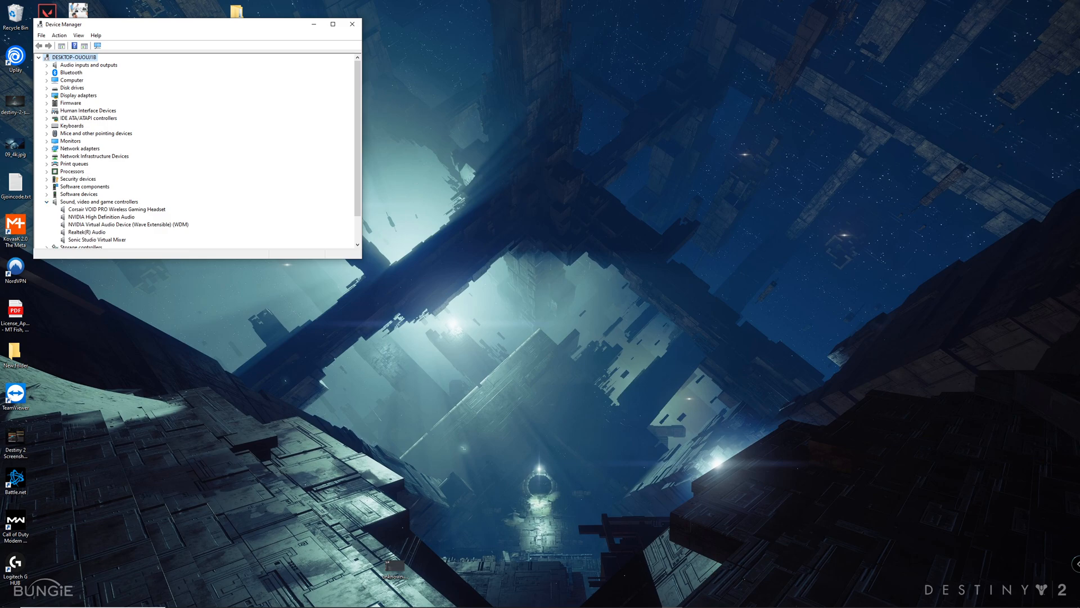
{"action": "scroll", "scroll_direction": "down", "scroll_amount": 3}
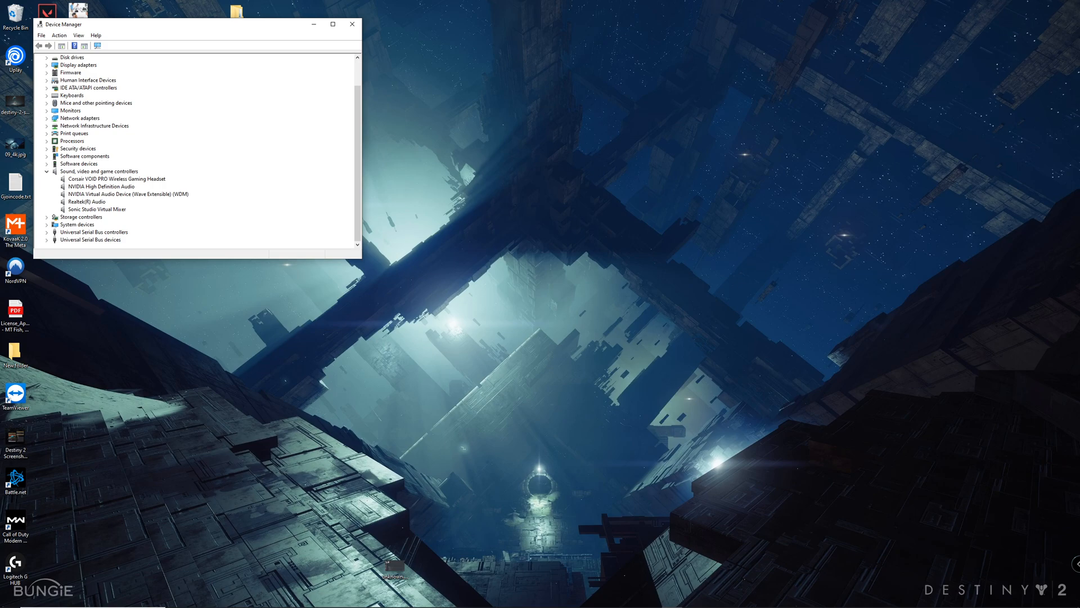
Disable the Sonic Studio Virtual Mixer device and confirm, leaving the restart prompt shown.
{"action": "right_click", "coordinate": [96, 209]}
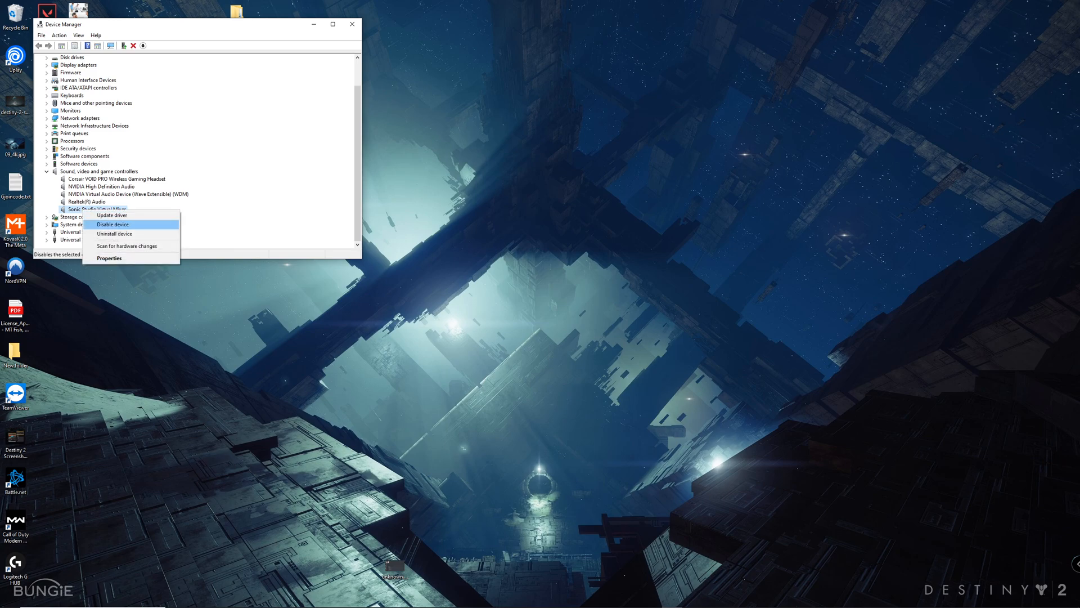
{"action": "left_click", "coordinate": [112, 224]}
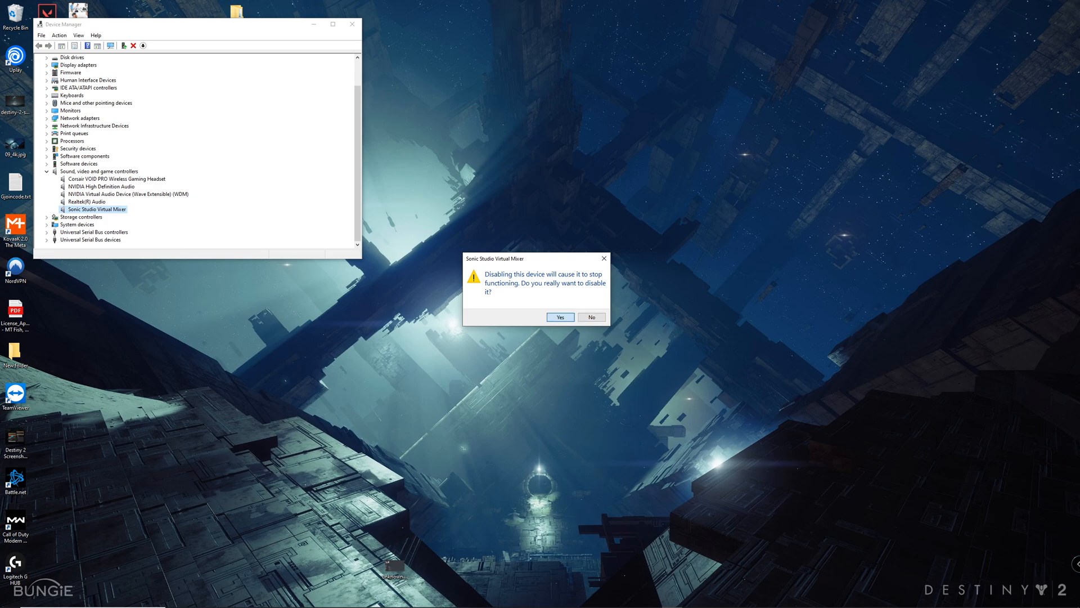
{"action": "left_click", "coordinate": [559, 318]}
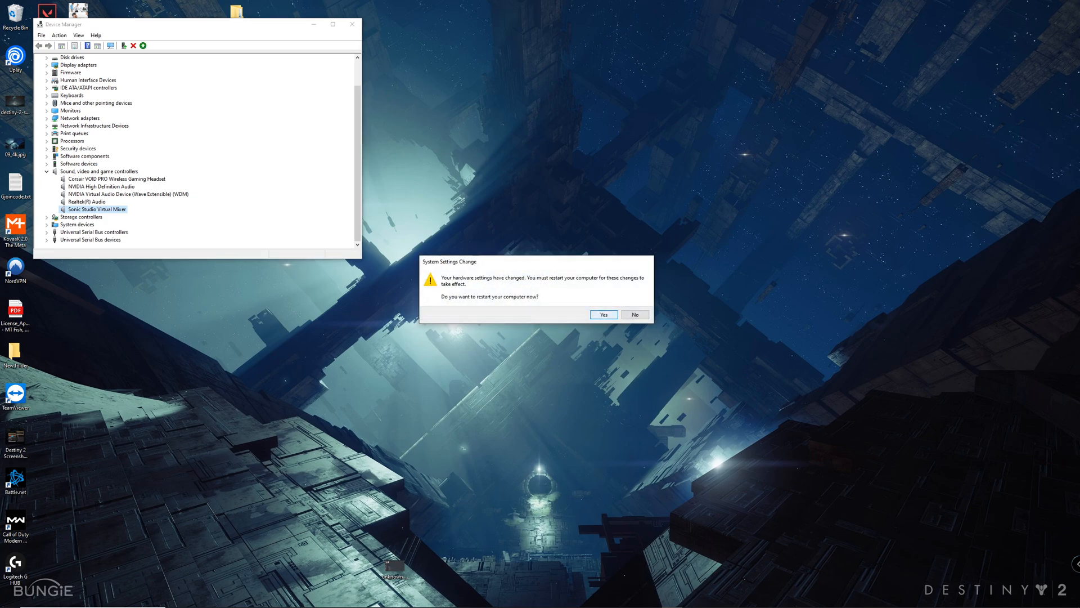